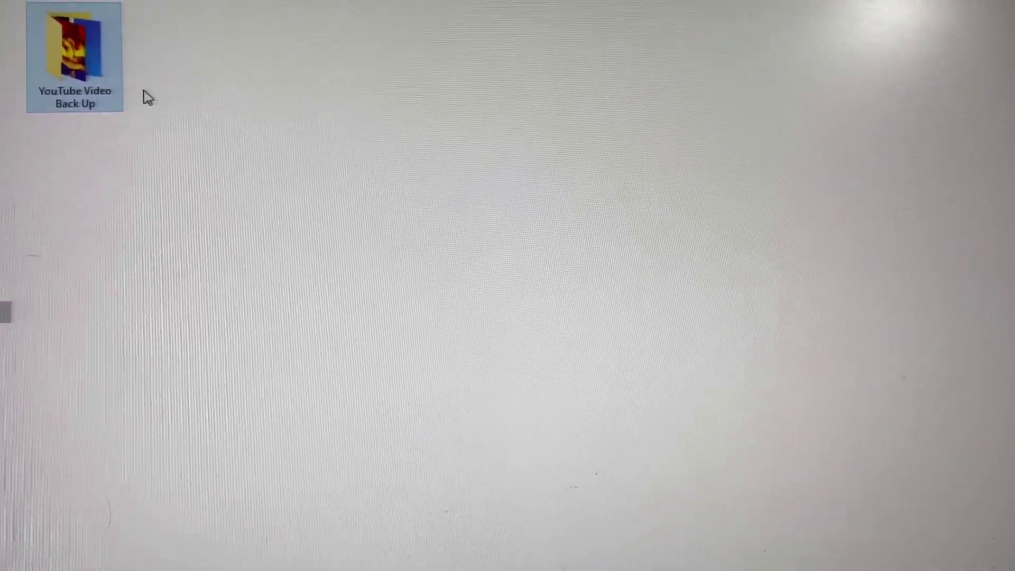
- Open the YouTube Video Back Up folder from the desktop and scroll through its video thumbnails
{"action": "double_click", "coordinate": [69, 42]}
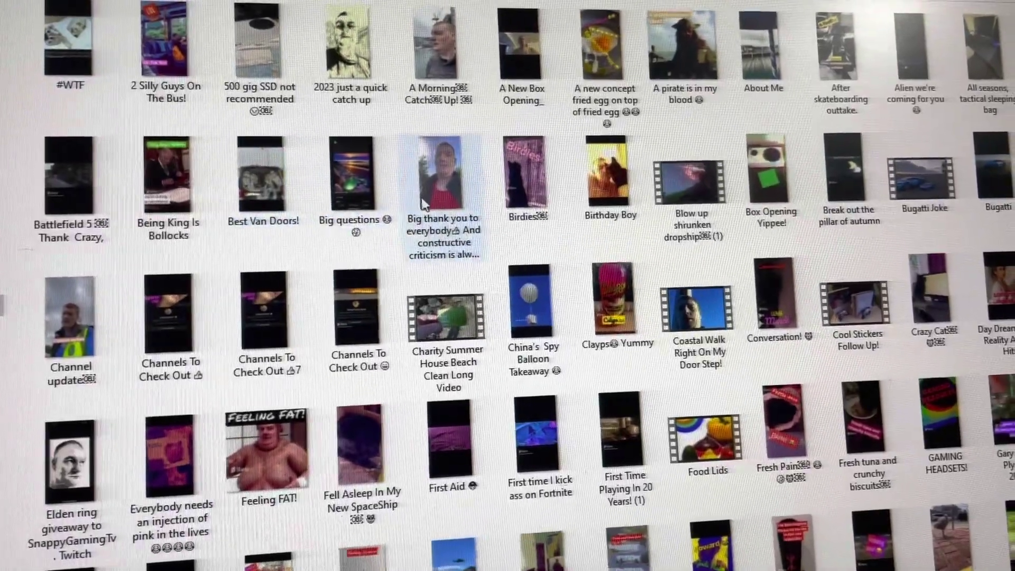
{"action": "scroll", "scroll_direction": "down", "scroll_amount": 3}
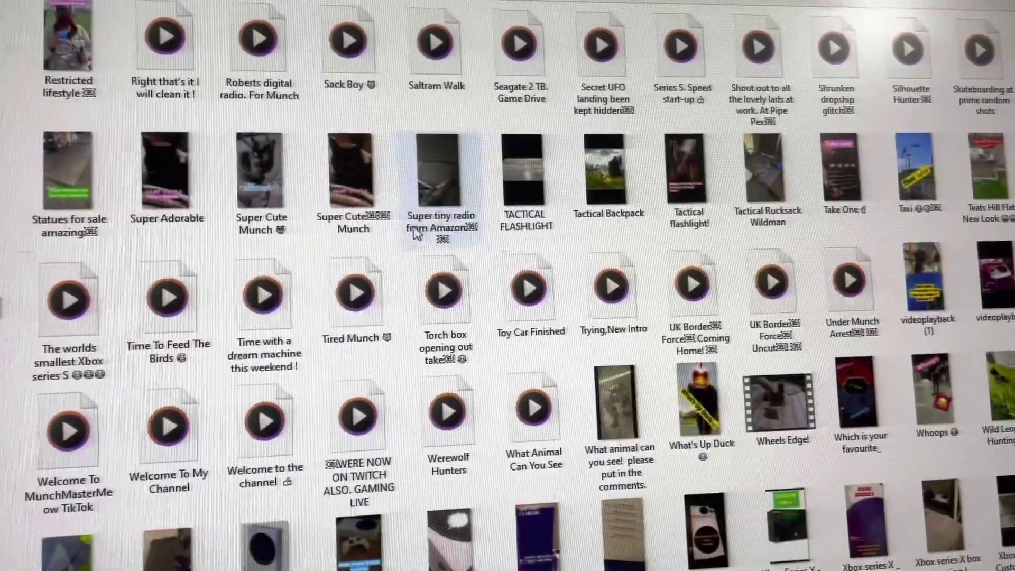